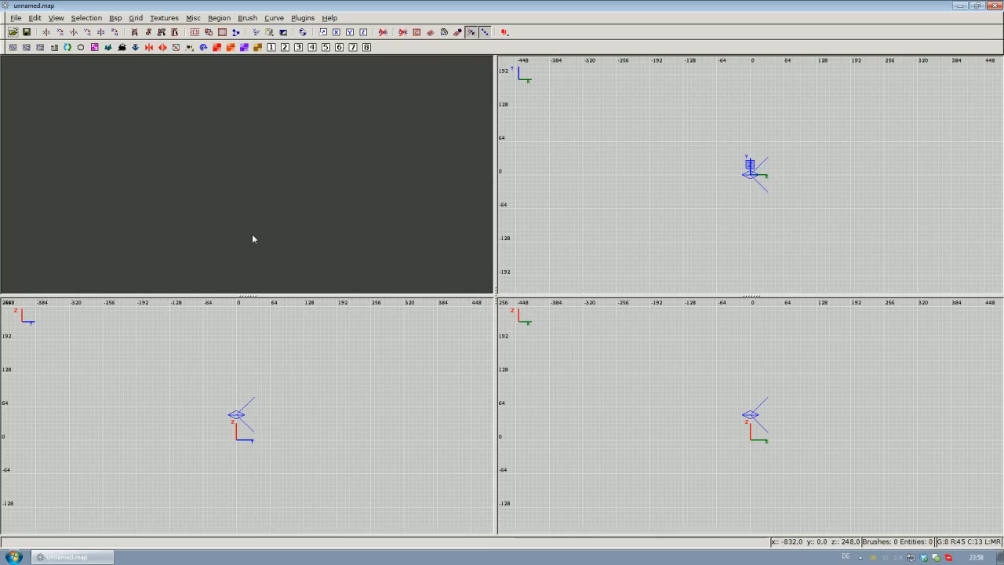
{"action": "mouse_move", "coordinate": [416, 167]}
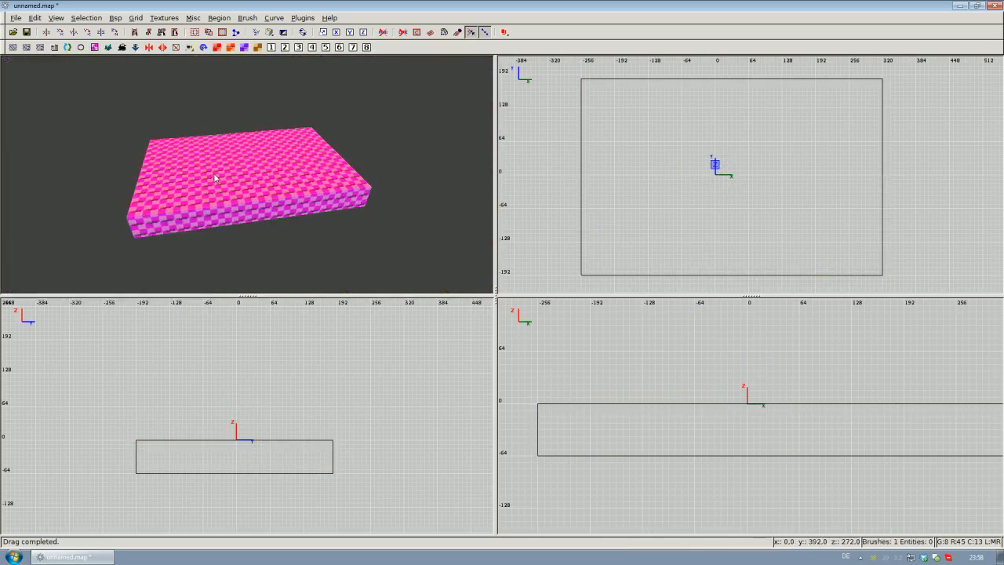
- Select the top surface of the flat floor slab
{"action": "left_click", "coordinate": [163, 17]}
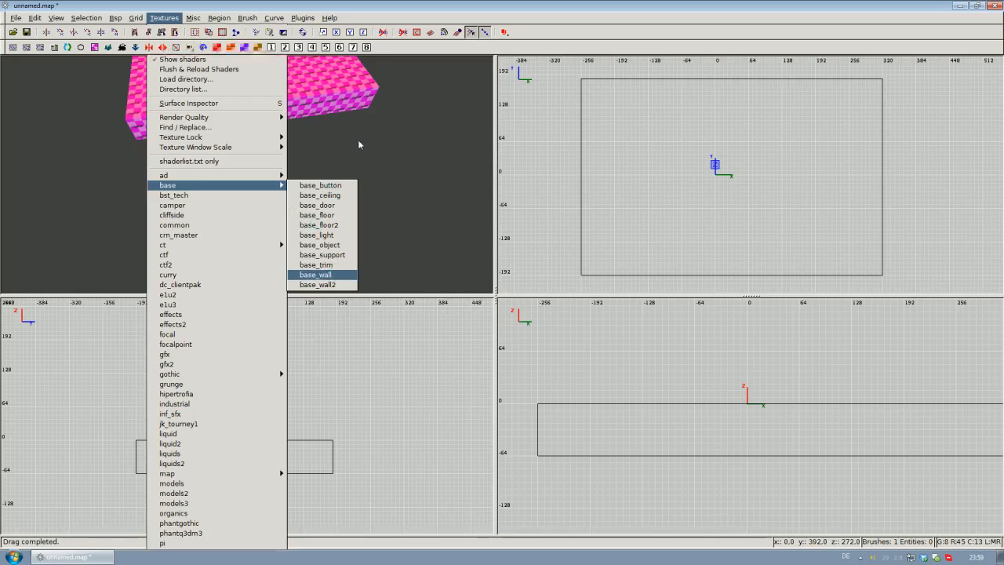
- Load the base_wall texture collection and scroll through its textures
{"action": "left_click", "coordinate": [315, 274]}
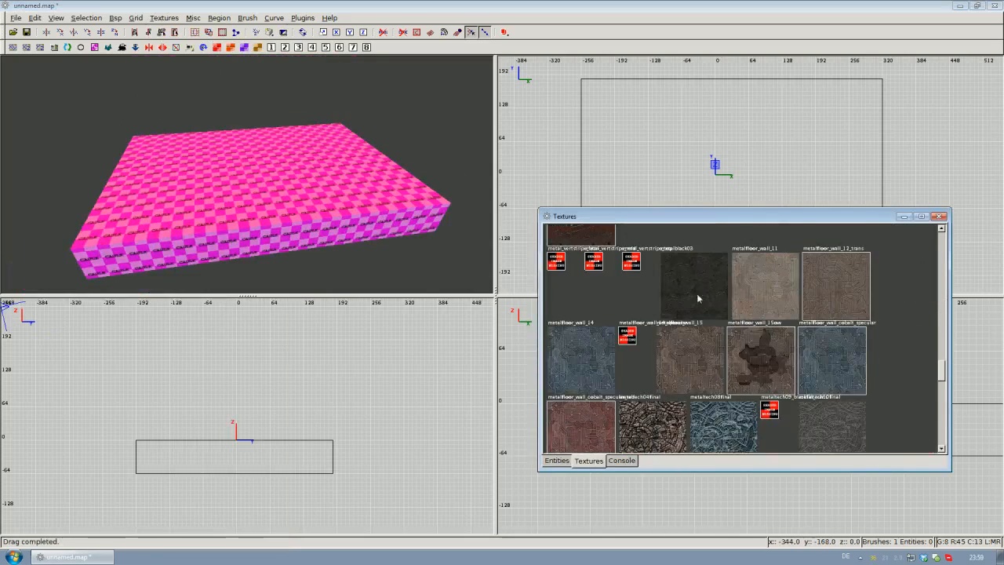
{"action": "scroll", "scroll_direction": "down", "scroll_amount": 3}
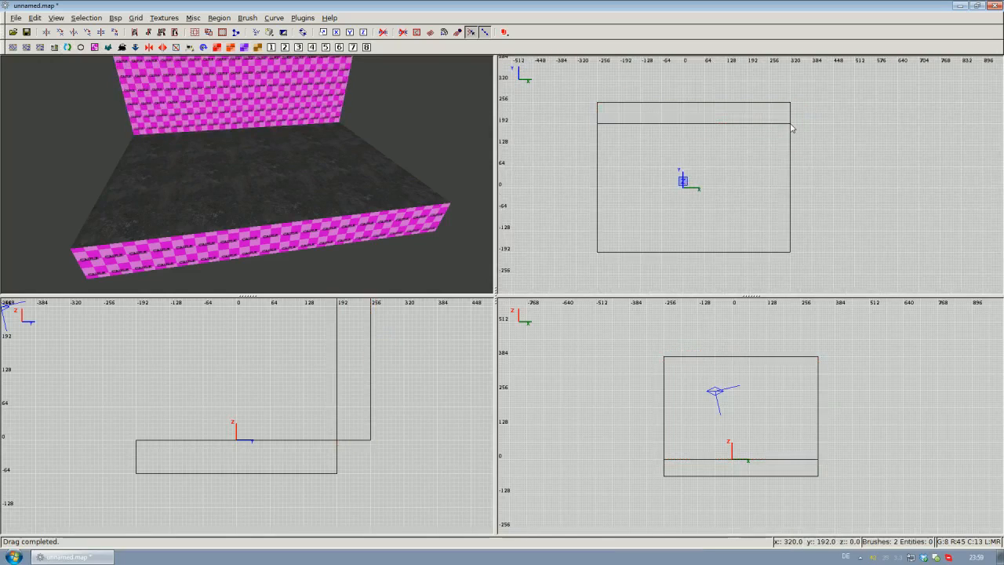
- Drag out a wall brush along the room's edge in the 2D view
{"action": "left_click_drag", "start_coordinate": [794, 128], "coordinate": [803, 243]}
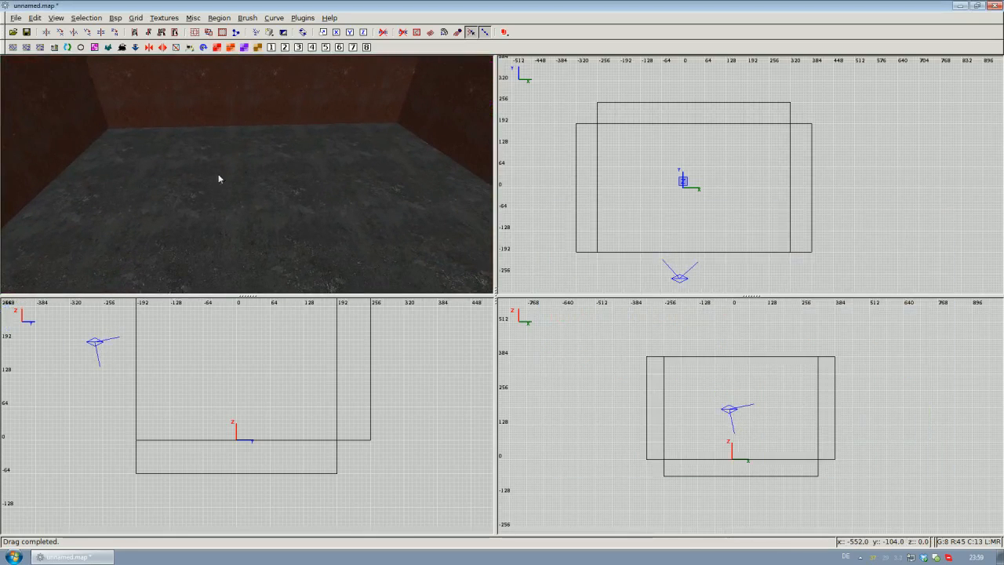
{"action": "mouse_move", "coordinate": [689, 178]}
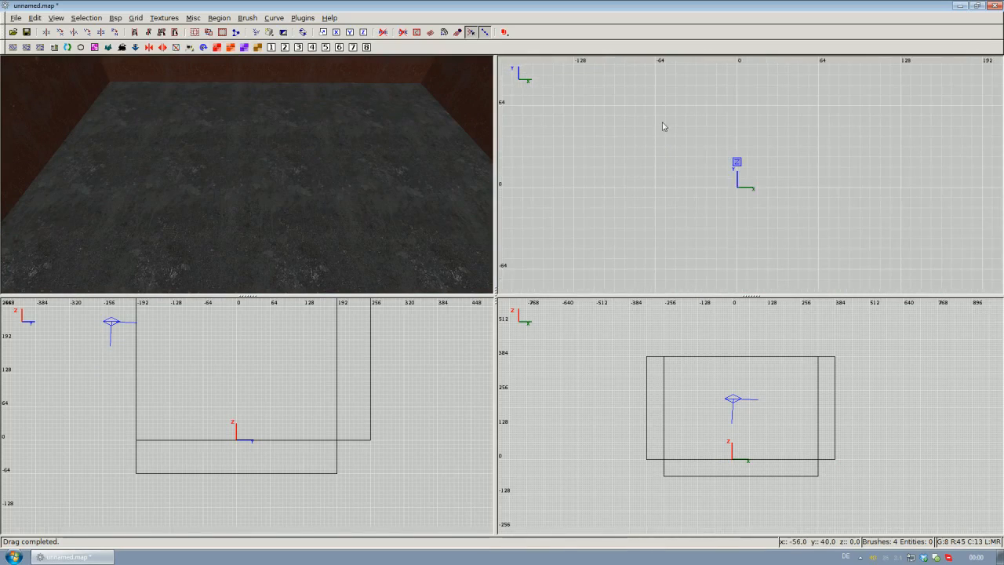
{"action": "mouse_move", "coordinate": [626, 107]}
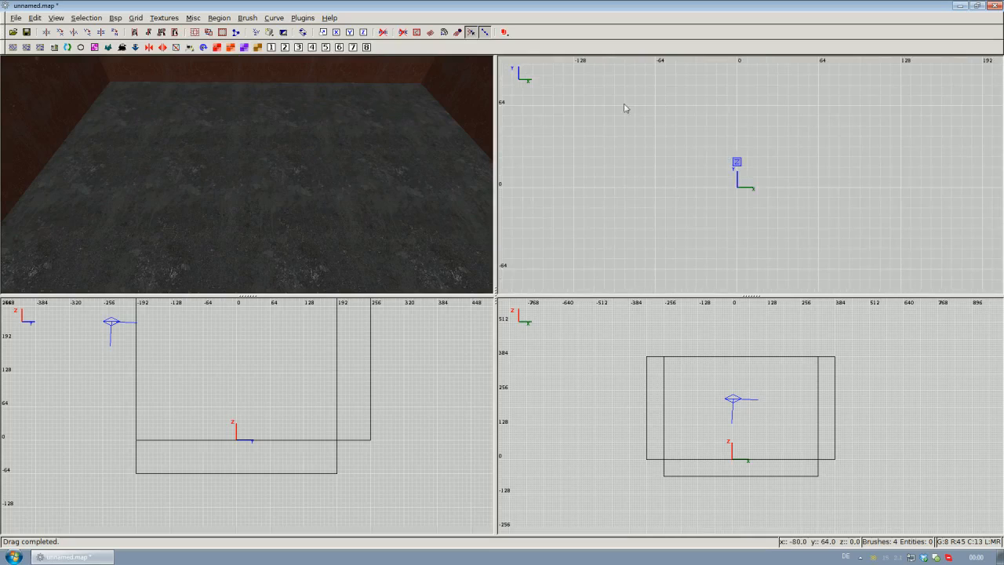
{"action": "mouse_move", "coordinate": [662, 181]}
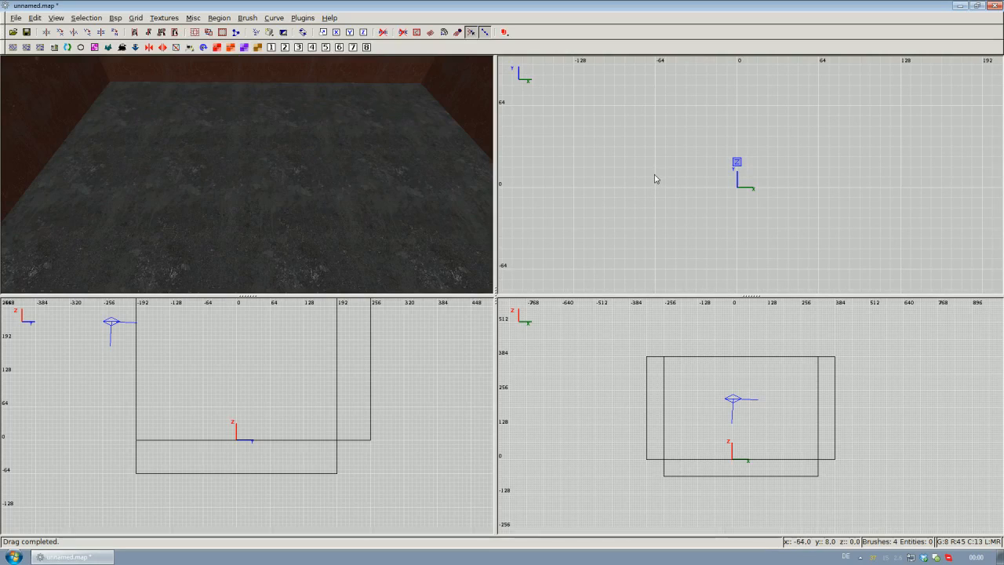
- Draw a small square brush near the floor's centre in the top view
{"action": "left_click_drag", "start_coordinate": [663, 168], "coordinate": [663, 192]}
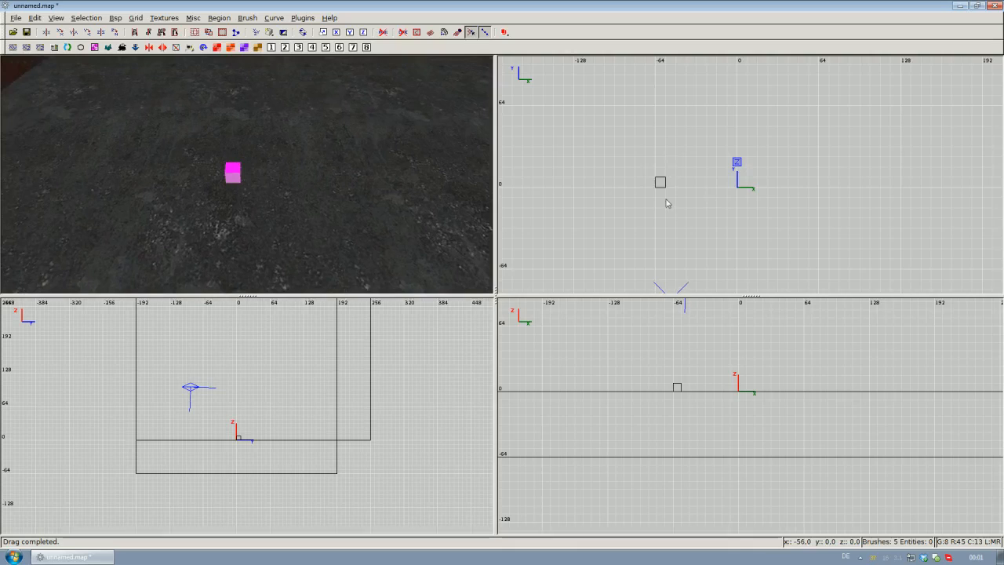
{"action": "mouse_move", "coordinate": [669, 176]}
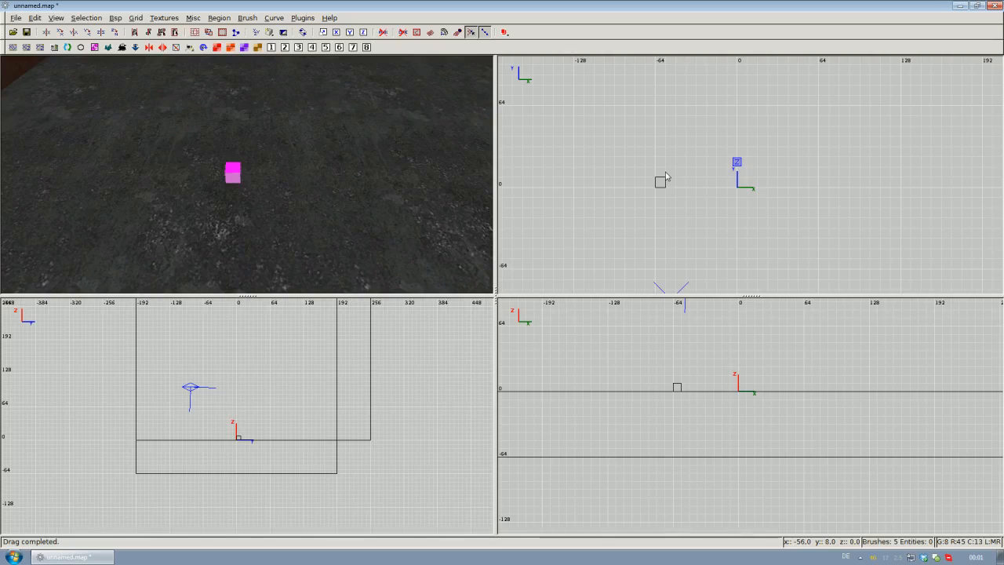
{"action": "mouse_move", "coordinate": [671, 170]}
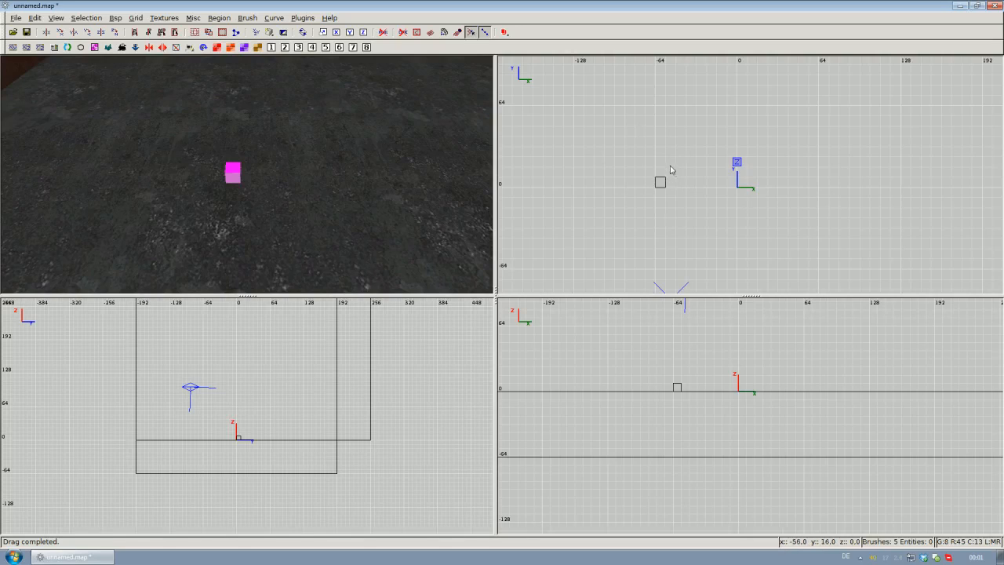
{"action": "mouse_move", "coordinate": [664, 188]}
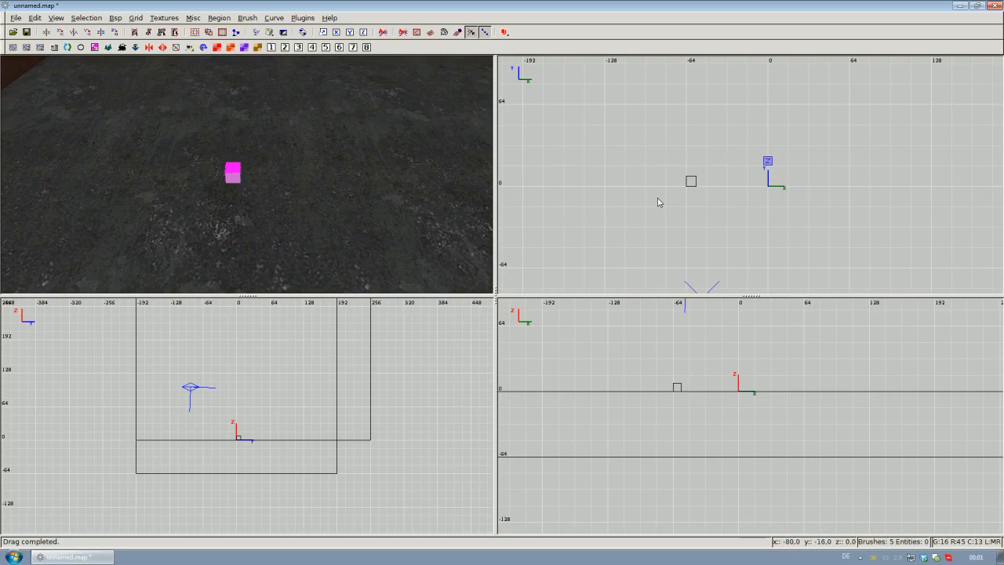
{"action": "mouse_move", "coordinate": [663, 203]}
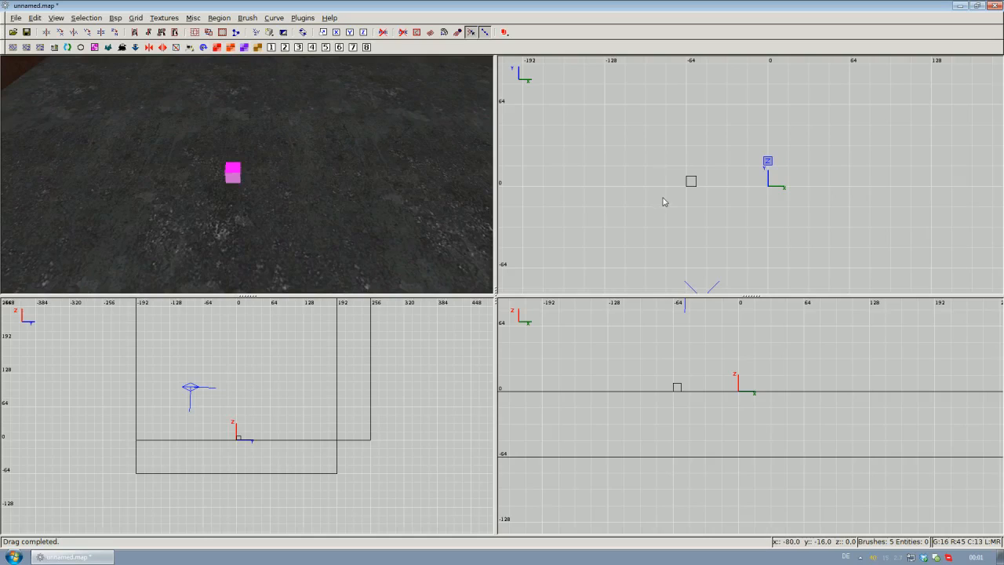
{"action": "mouse_move", "coordinate": [684, 187]}
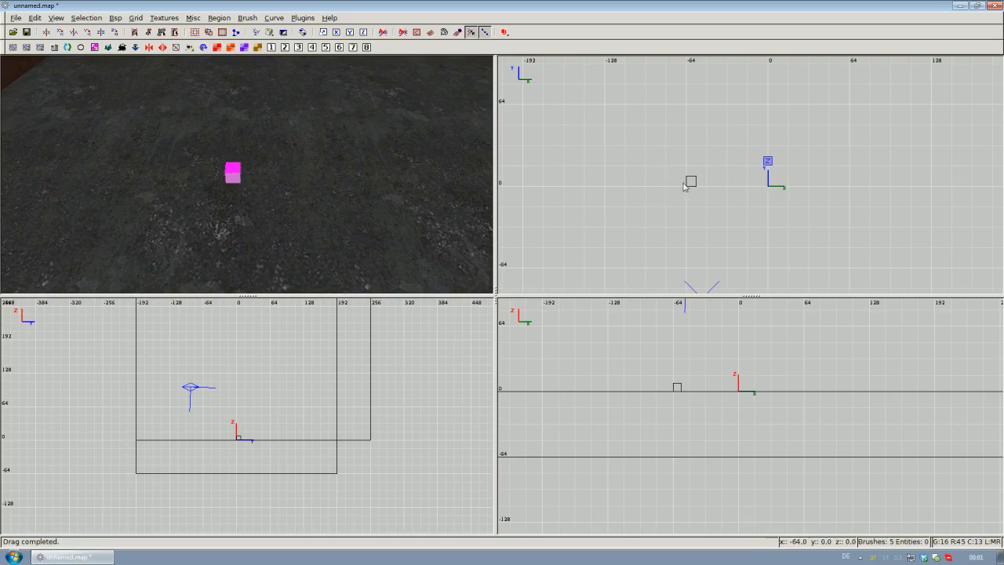
{"action": "mouse_move", "coordinate": [693, 189]}
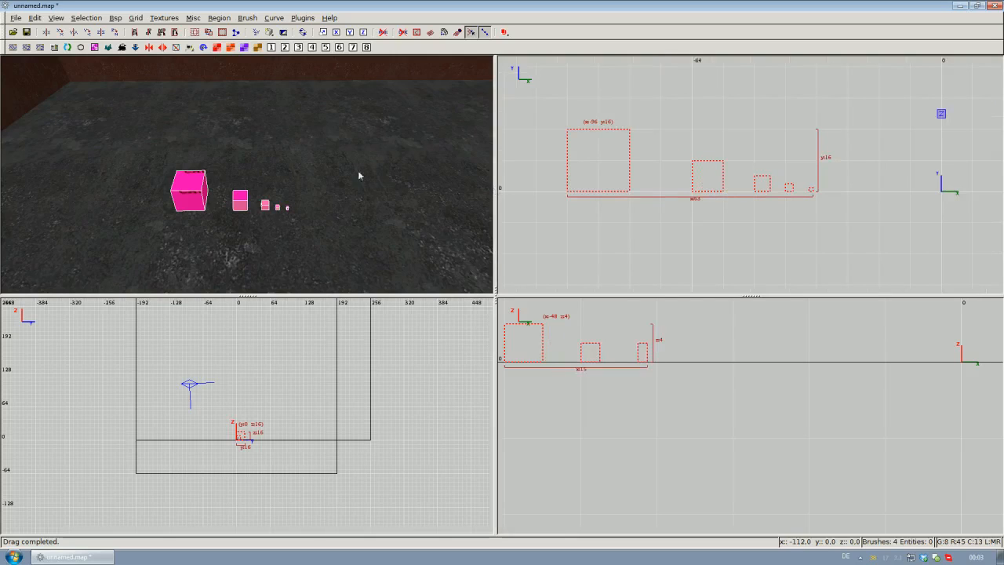
{"action": "mouse_move", "coordinate": [328, 175]}
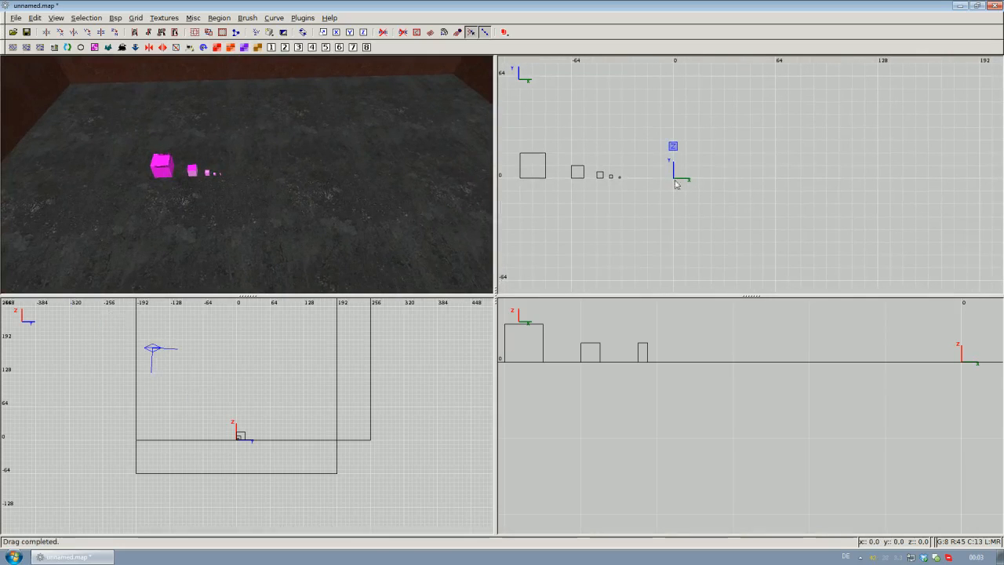
- Drag out a large cube brush beside the row of small cubes
{"action": "left_click_drag", "start_coordinate": [673, 180], "coordinate": [776, 282]}
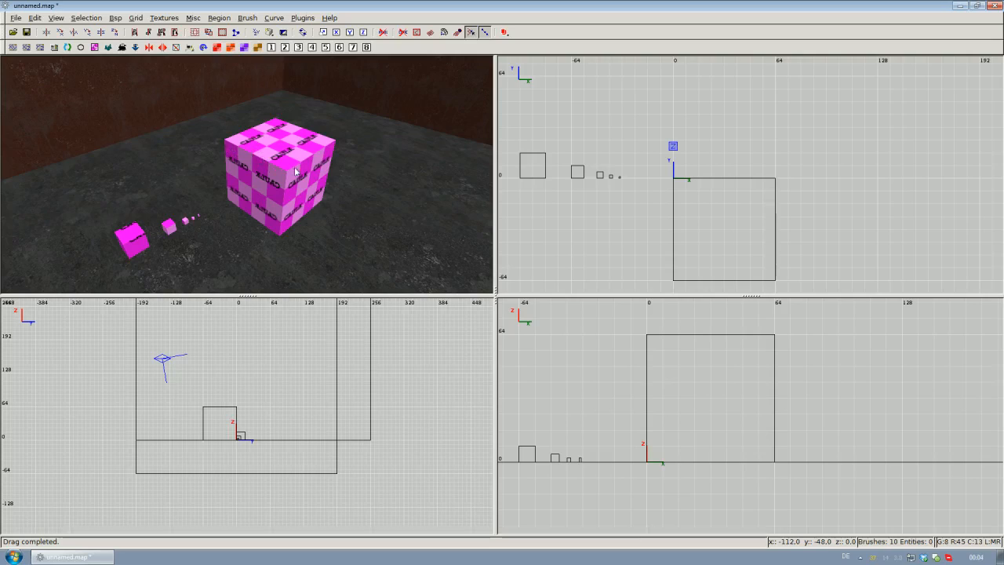
{"action": "mouse_move", "coordinate": [351, 277]}
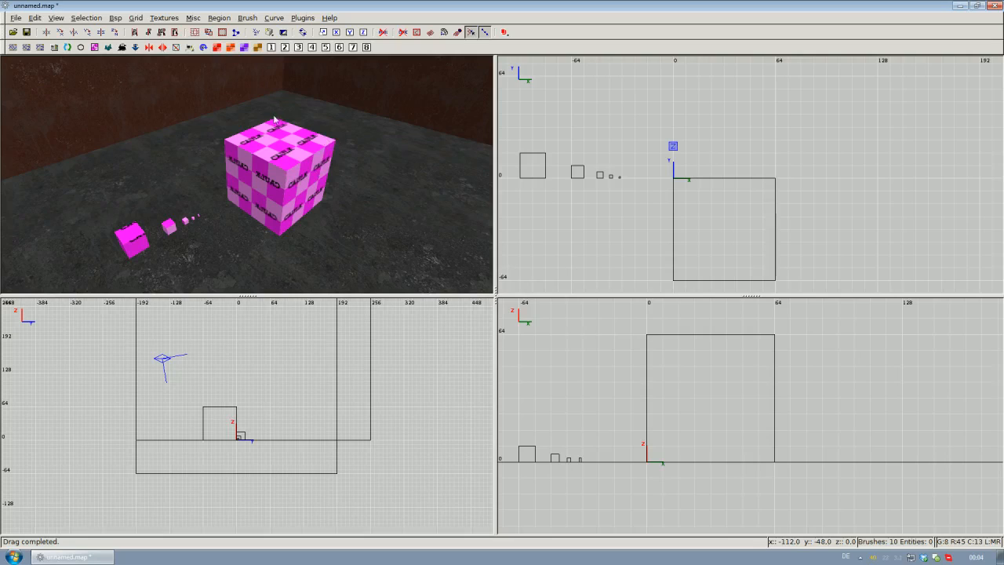
{"action": "mouse_move", "coordinate": [224, 142]}
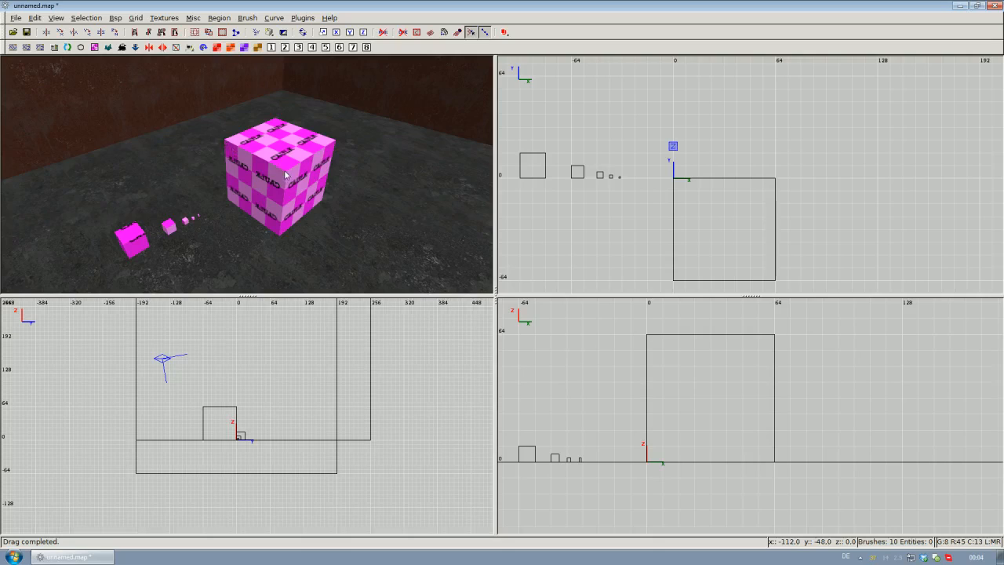
{"action": "mouse_move", "coordinate": [245, 121]}
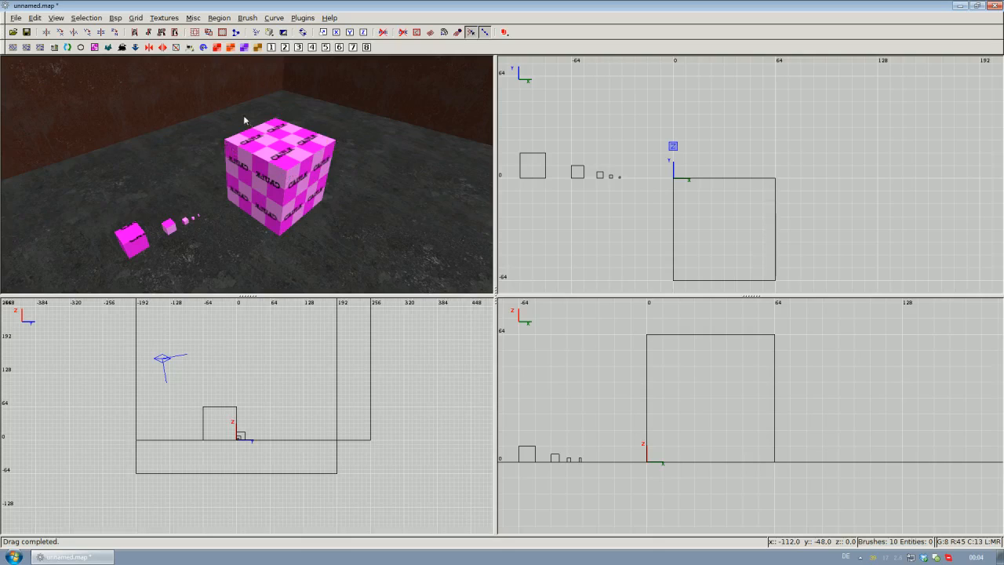
{"action": "mouse_move", "coordinate": [292, 173]}
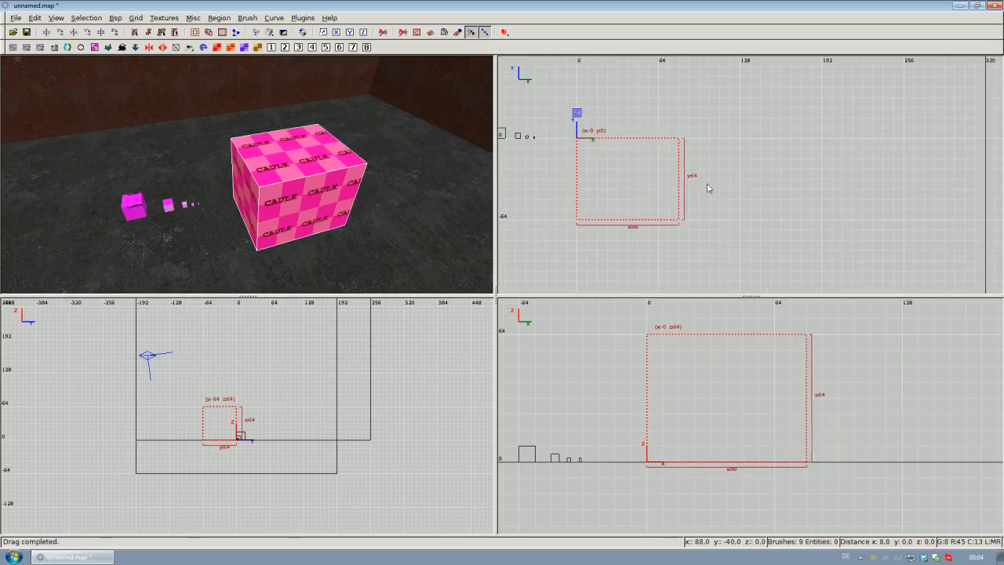
- Drag the large cube's side back in to 64 units wide
{"action": "left_click_drag", "start_coordinate": [682, 181], "coordinate": [702, 181]}
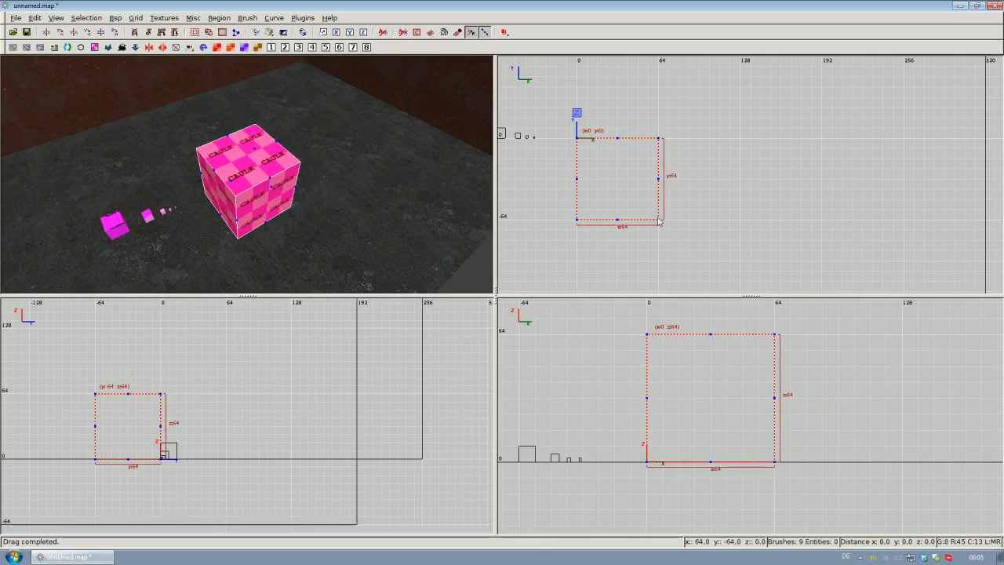
{"action": "left_click_drag", "start_coordinate": [659, 224], "coordinate": [687, 233]}
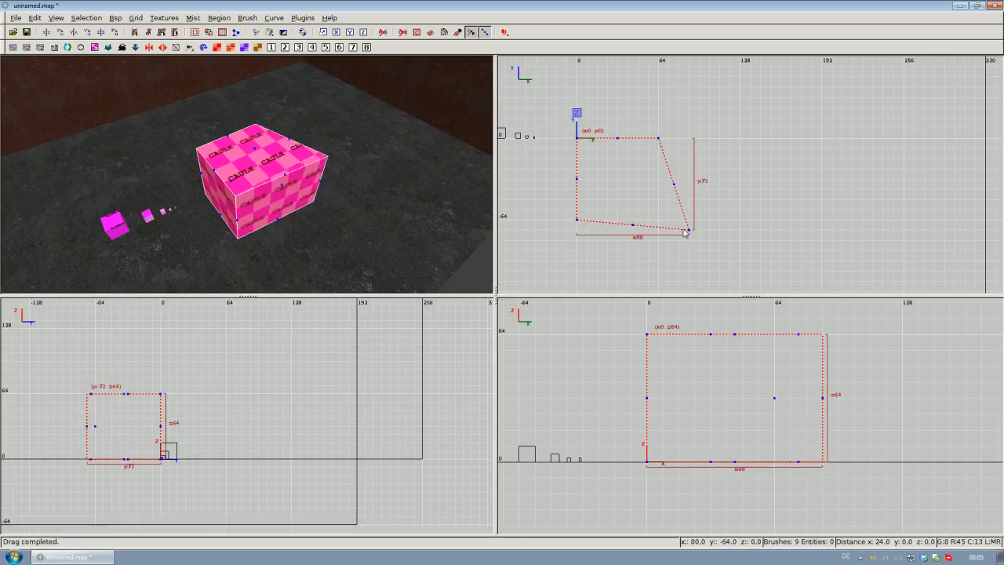
{"action": "left_click_drag", "start_coordinate": [686, 231], "coordinate": [671, 208]}
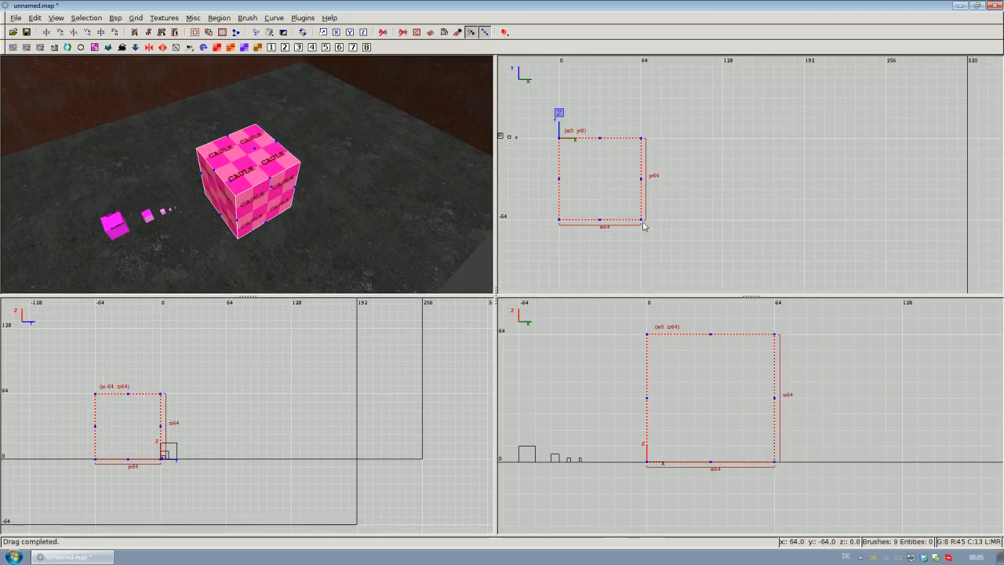
{"action": "left_click_drag", "start_coordinate": [641, 220], "coordinate": [723, 220]}
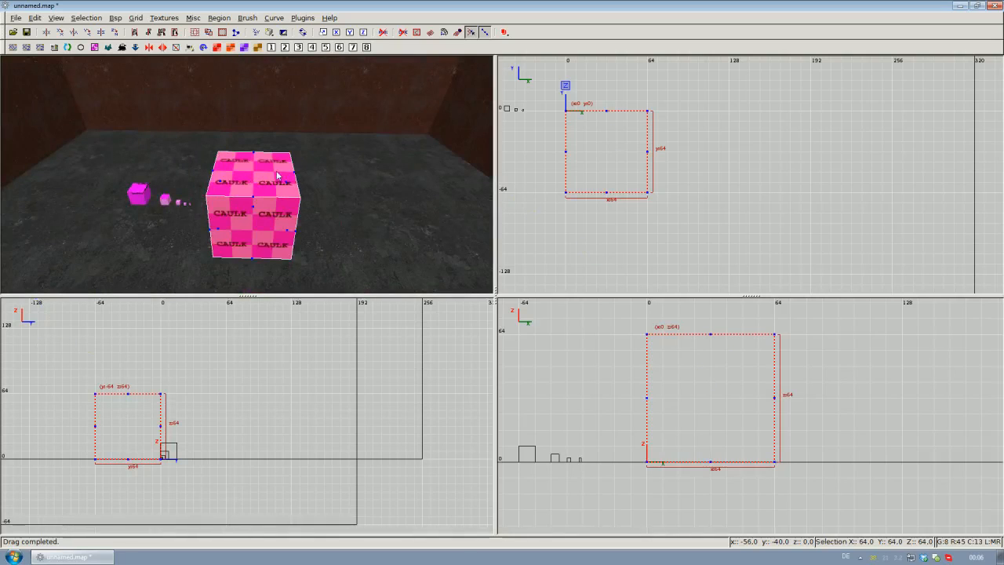
{"action": "mouse_move", "coordinate": [284, 149]}
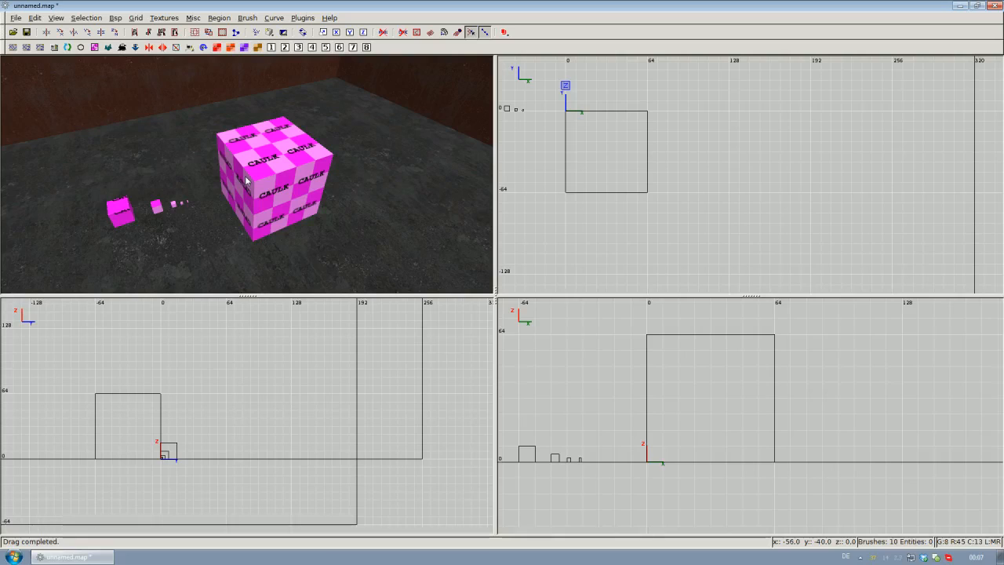
{"action": "mouse_move", "coordinate": [295, 173]}
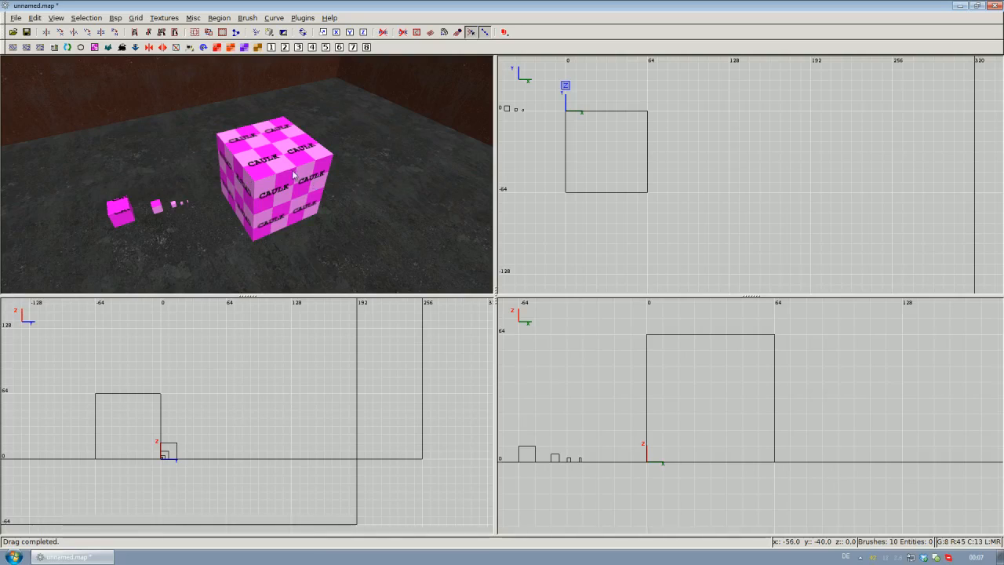
{"action": "left_click", "coordinate": [282, 172]}
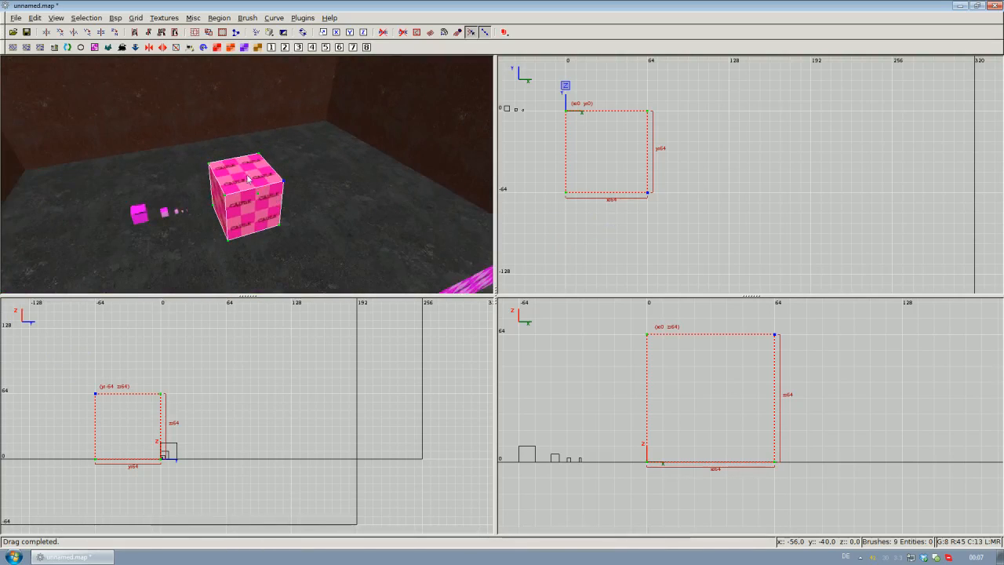
{"action": "mouse_move", "coordinate": [282, 185]}
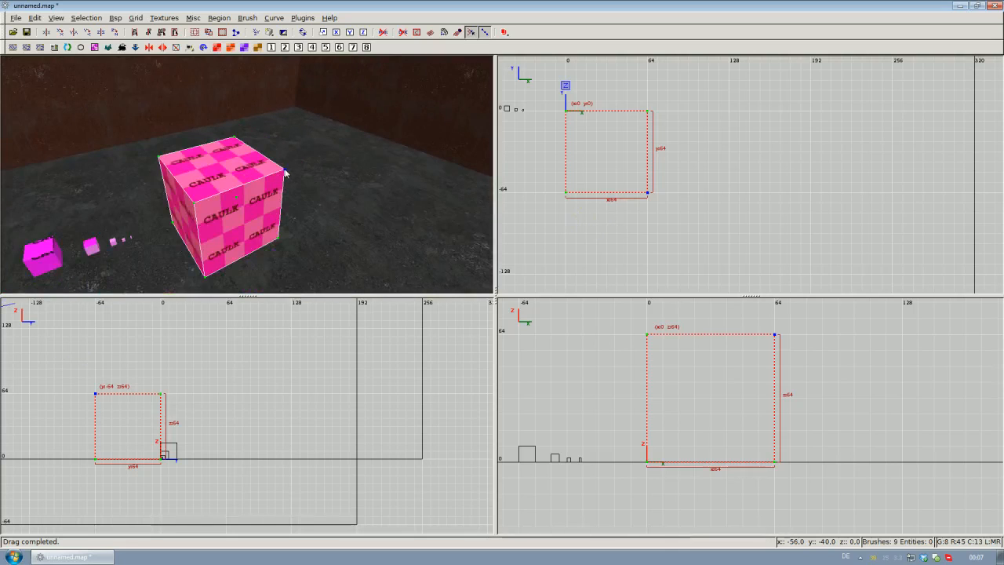
{"action": "left_click_drag", "start_coordinate": [651, 110], "coordinate": [608, 193]}
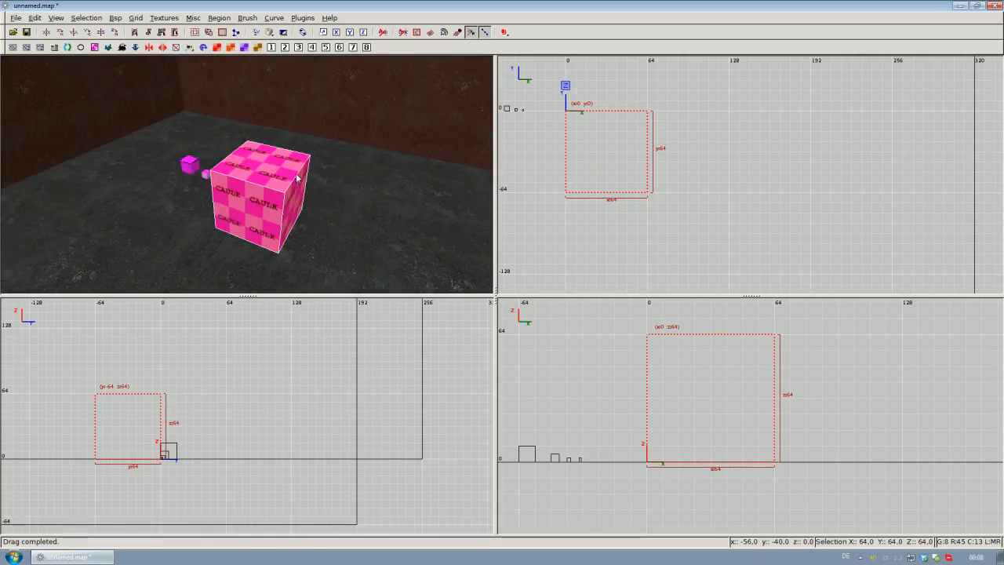
{"action": "mouse_move", "coordinate": [352, 195]}
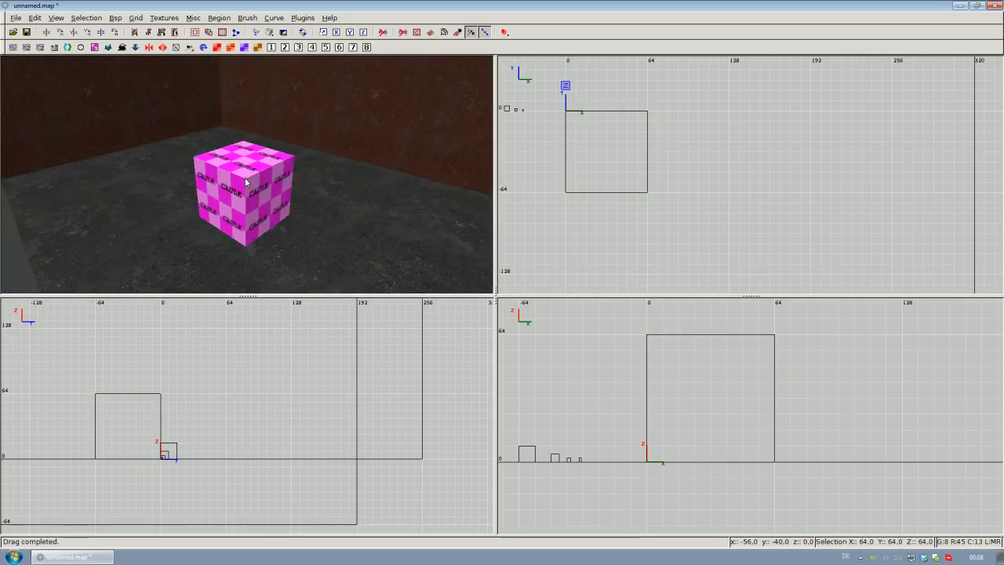
{"action": "left_click", "coordinate": [244, 192]}
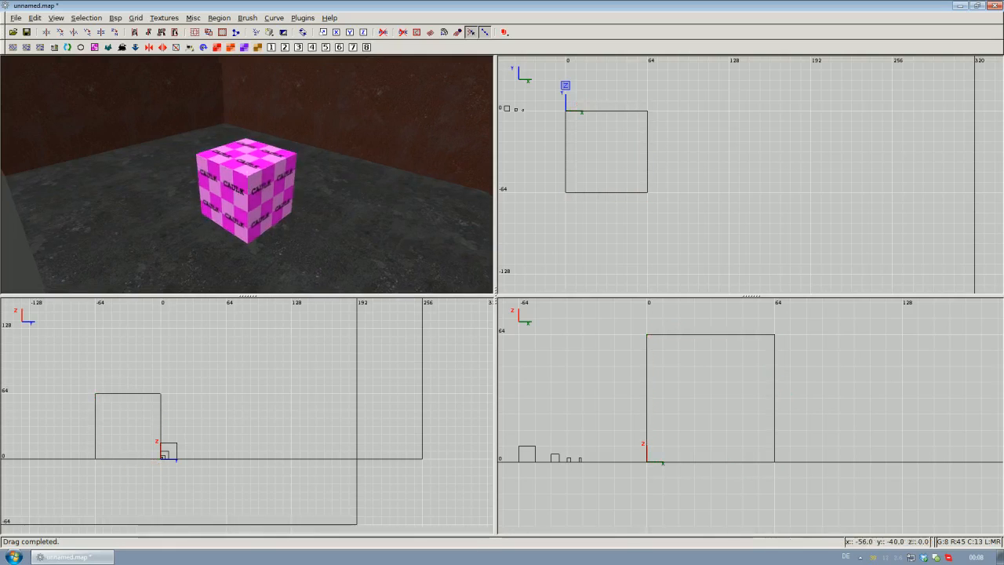
{"action": "left_click", "coordinate": [235, 173]}
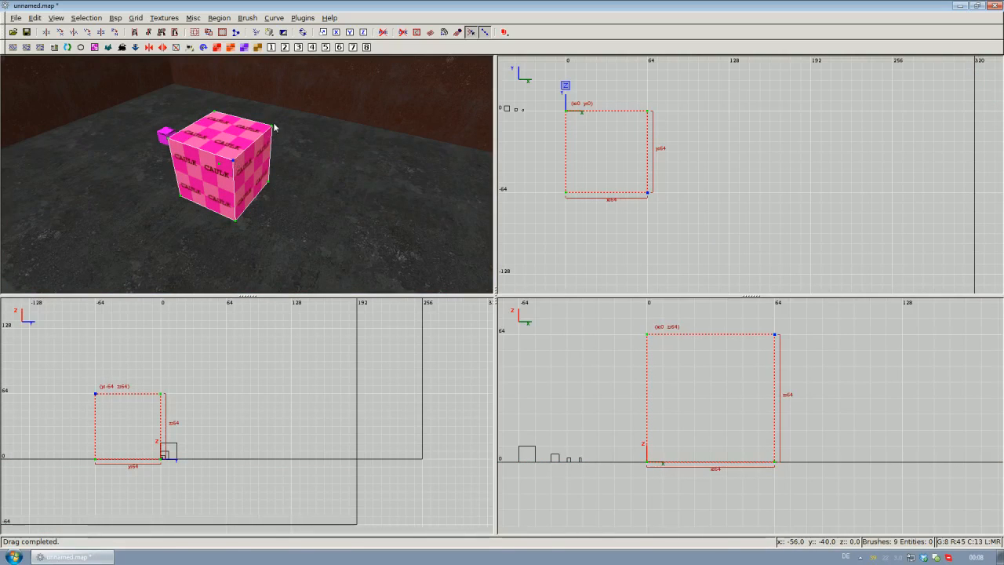
{"action": "mouse_move", "coordinate": [182, 149]}
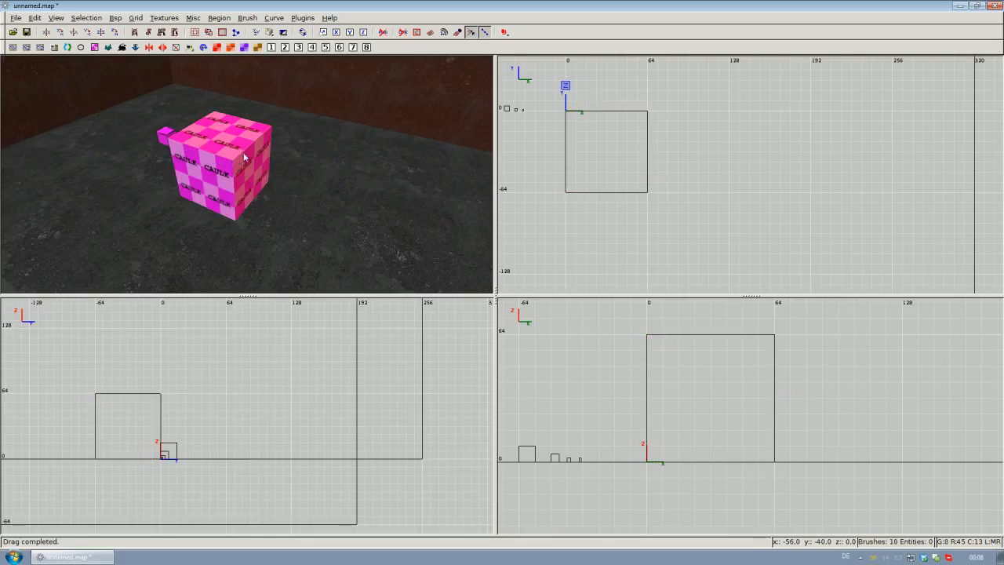
{"action": "left_click", "coordinate": [228, 165]}
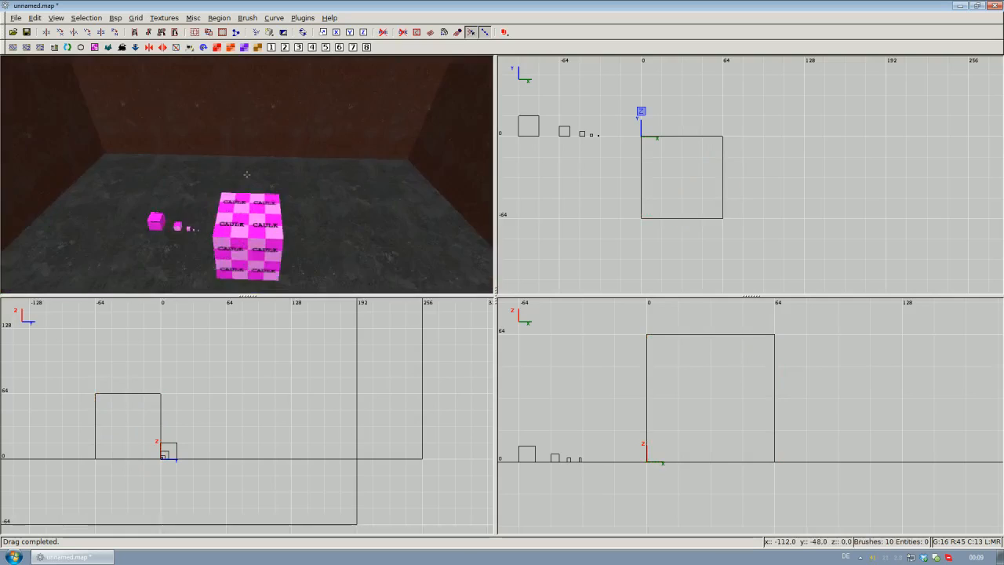
{"action": "scroll", "scroll_direction": "down", "scroll_amount": 3}
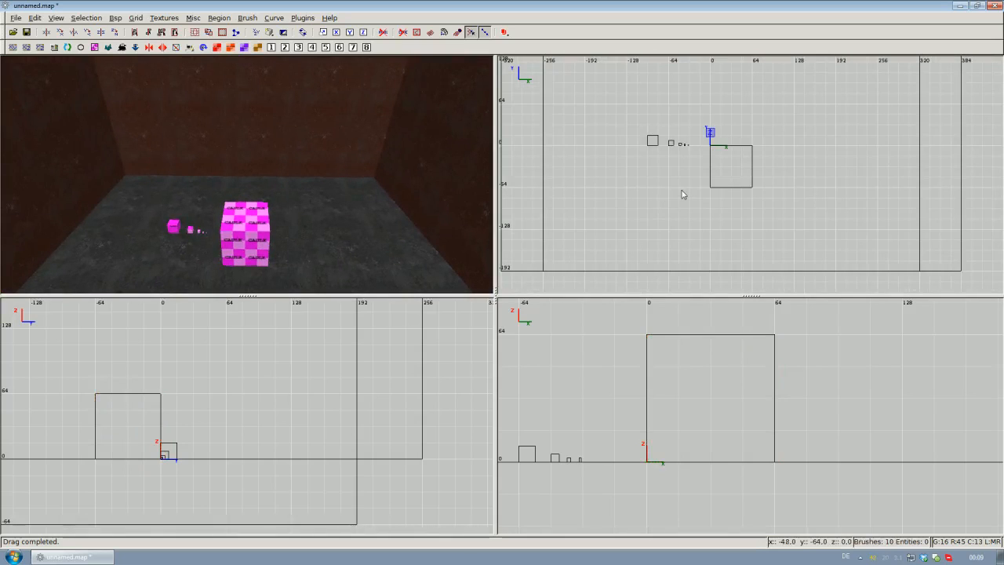